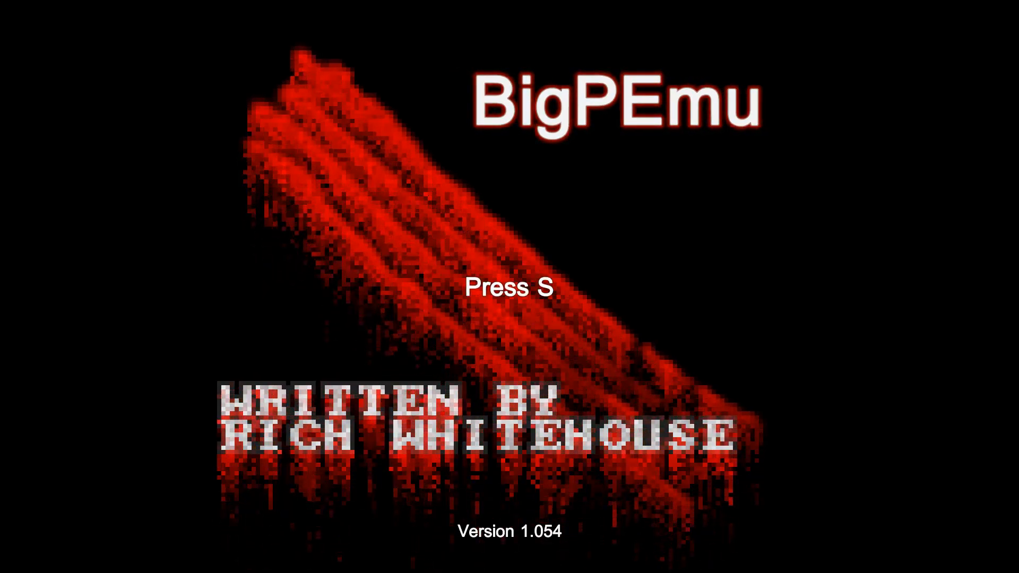
# Leave the title screen and open the Demolition Man (Unknown) (Proto) folder to reach its .cdi image
pyautogui.press('s')
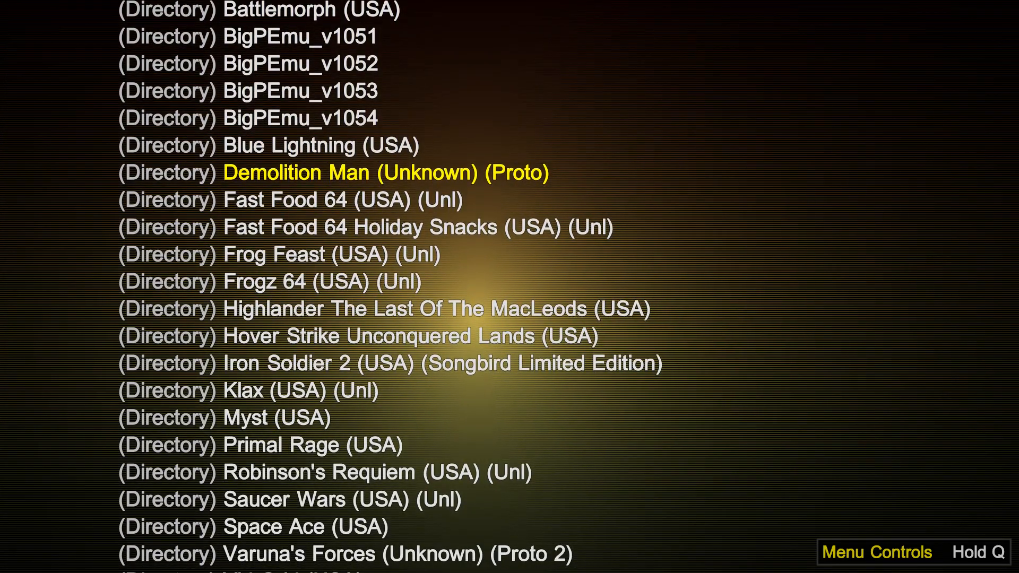
pyautogui.click(385, 172)
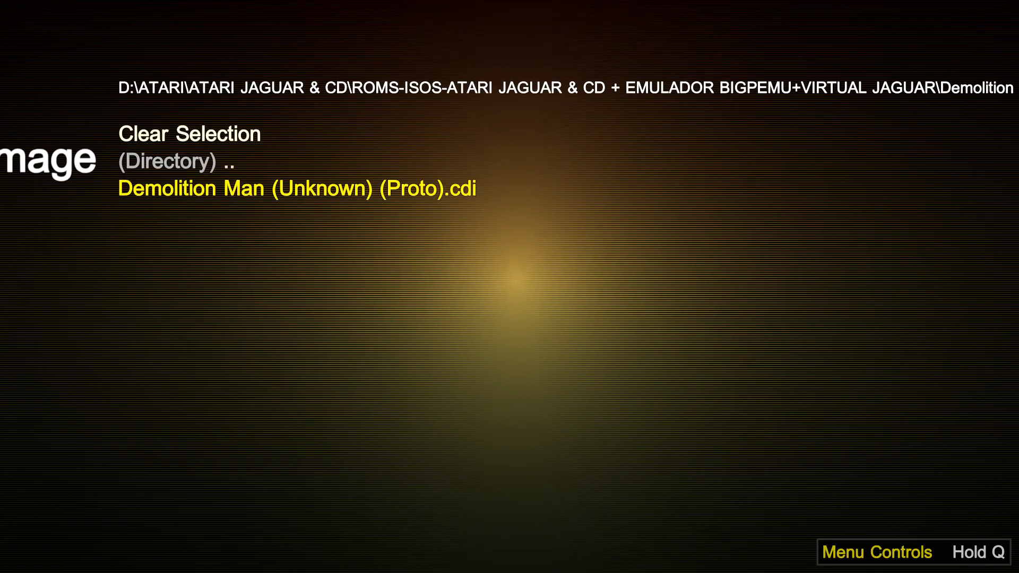